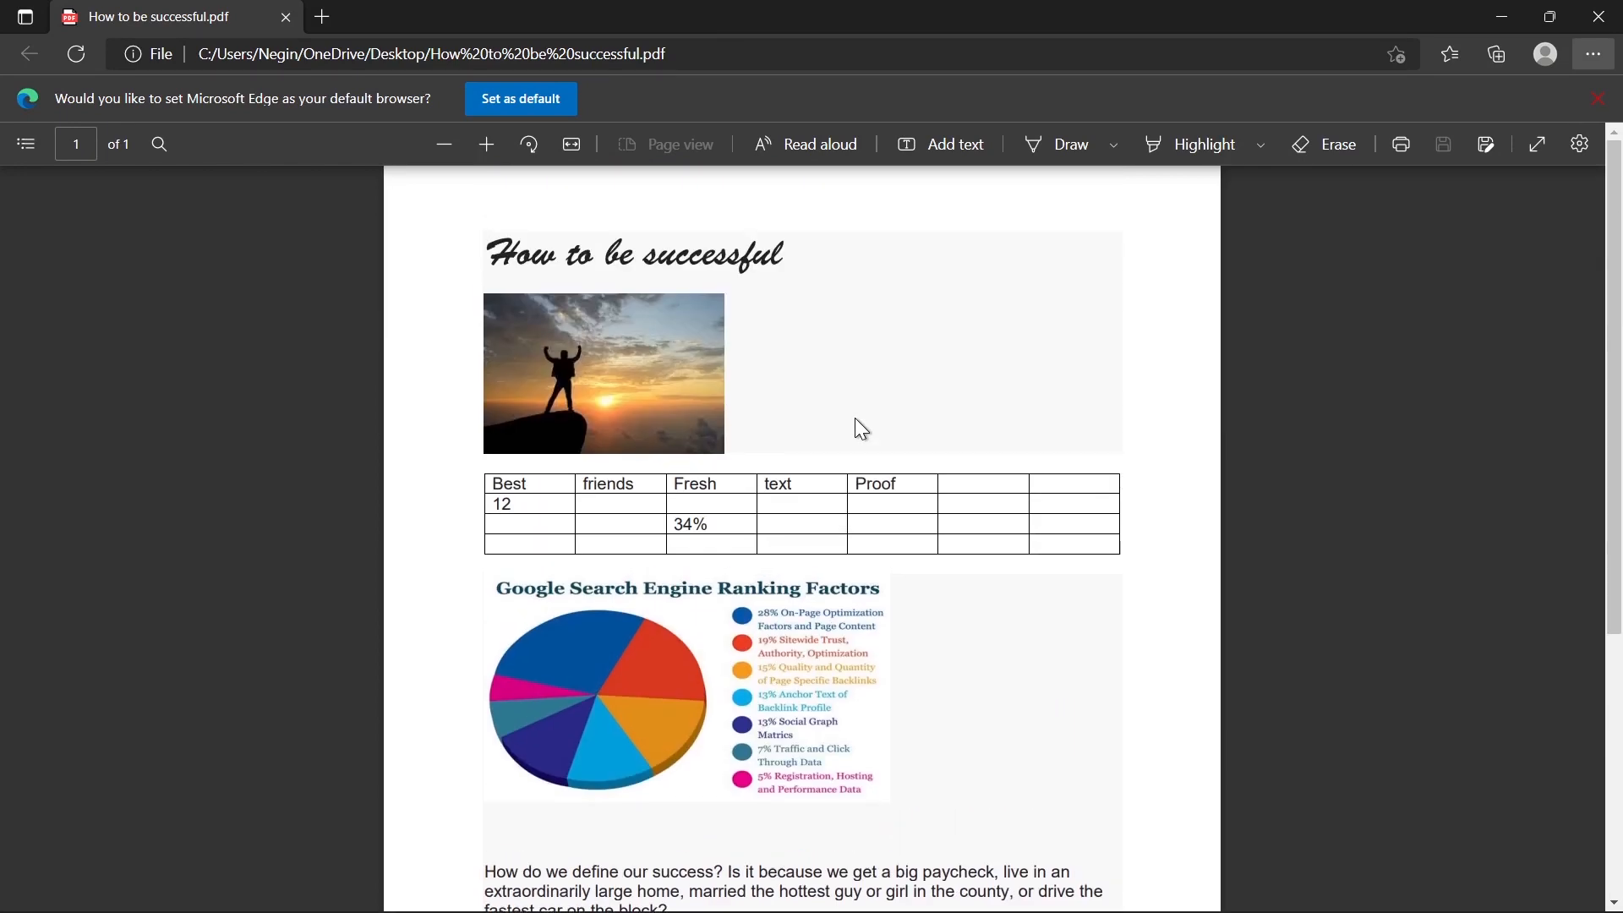
mouse_move(952, 522)
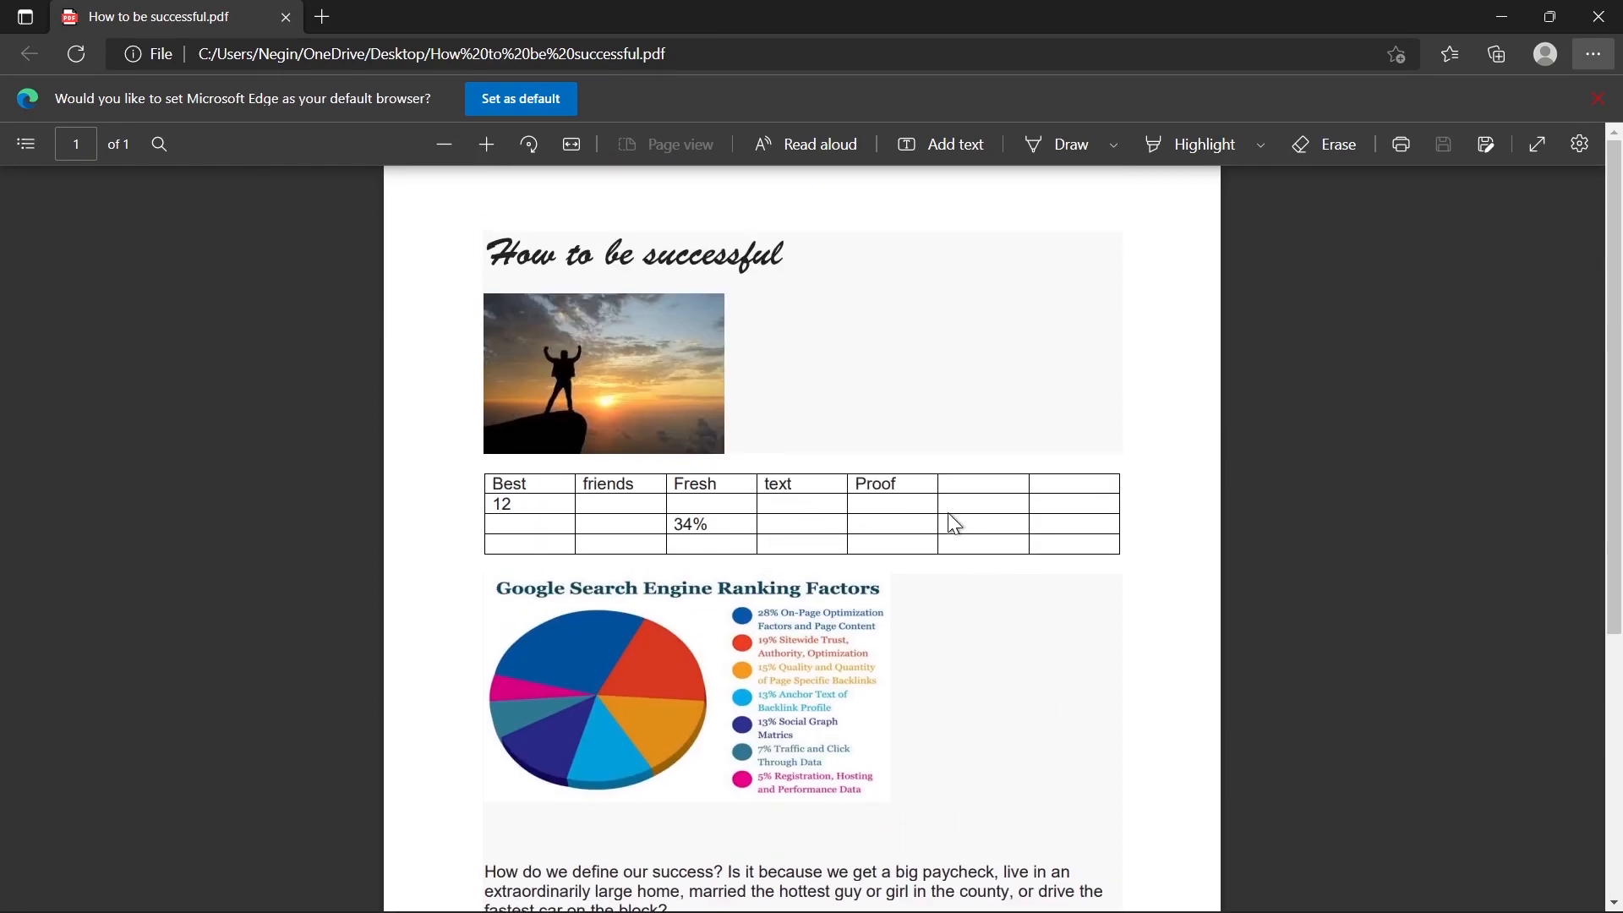
Step: Scroll down through the 'How to be successful' PDF in Edge before closing the browser
scroll("down", 3)
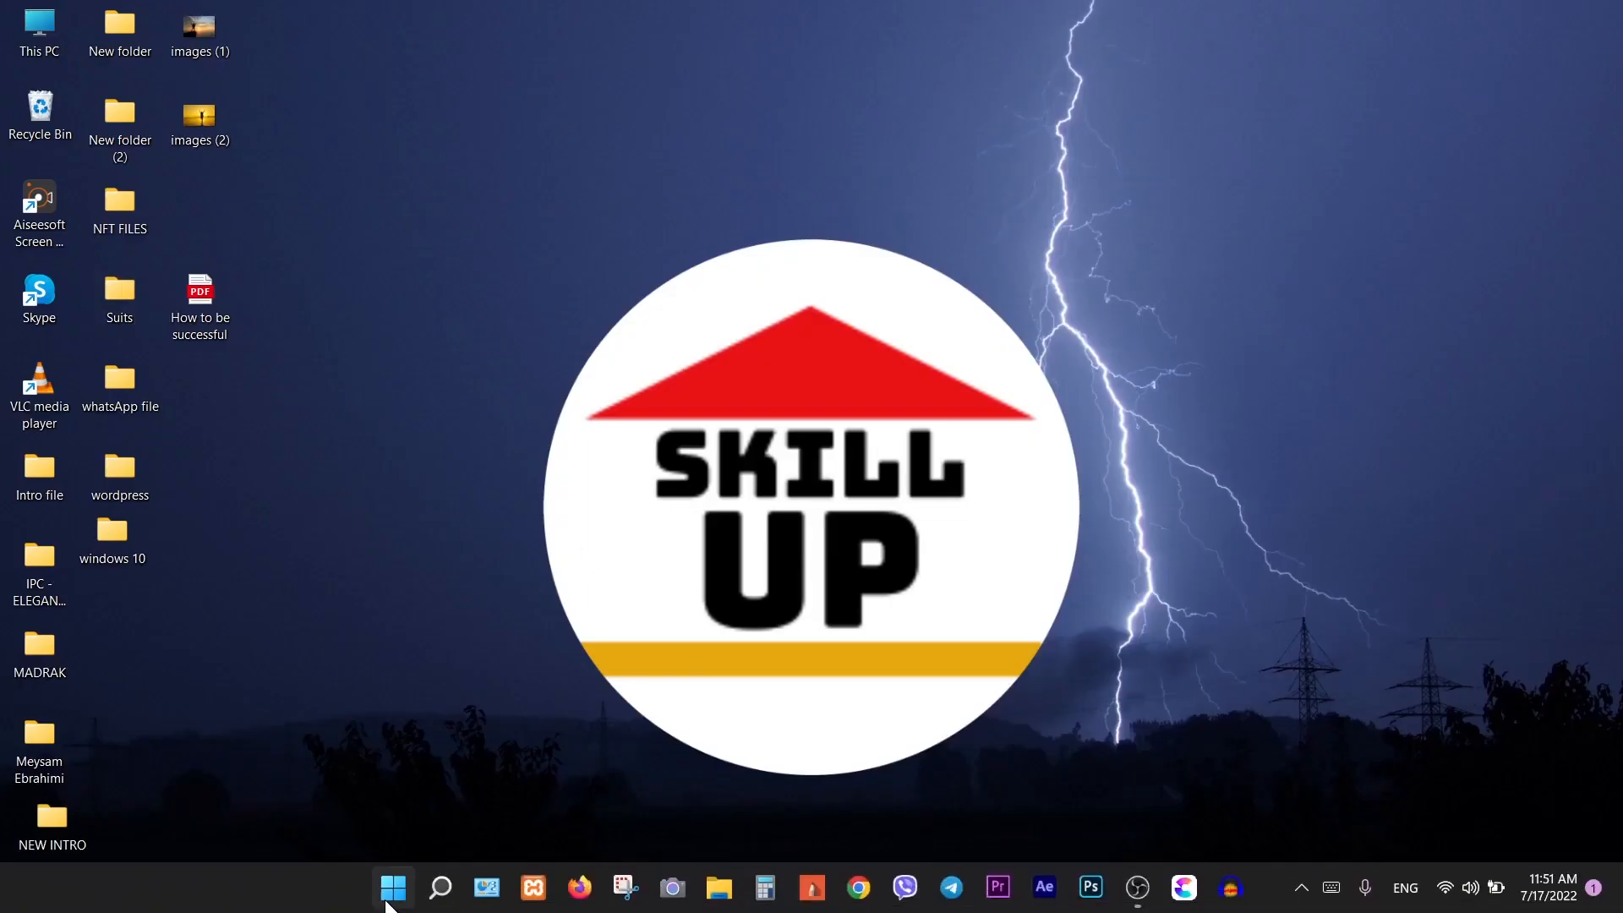
Step: Launch Word 2016 from the Start menu and dismiss the Office activation notice
left_click(390, 887)
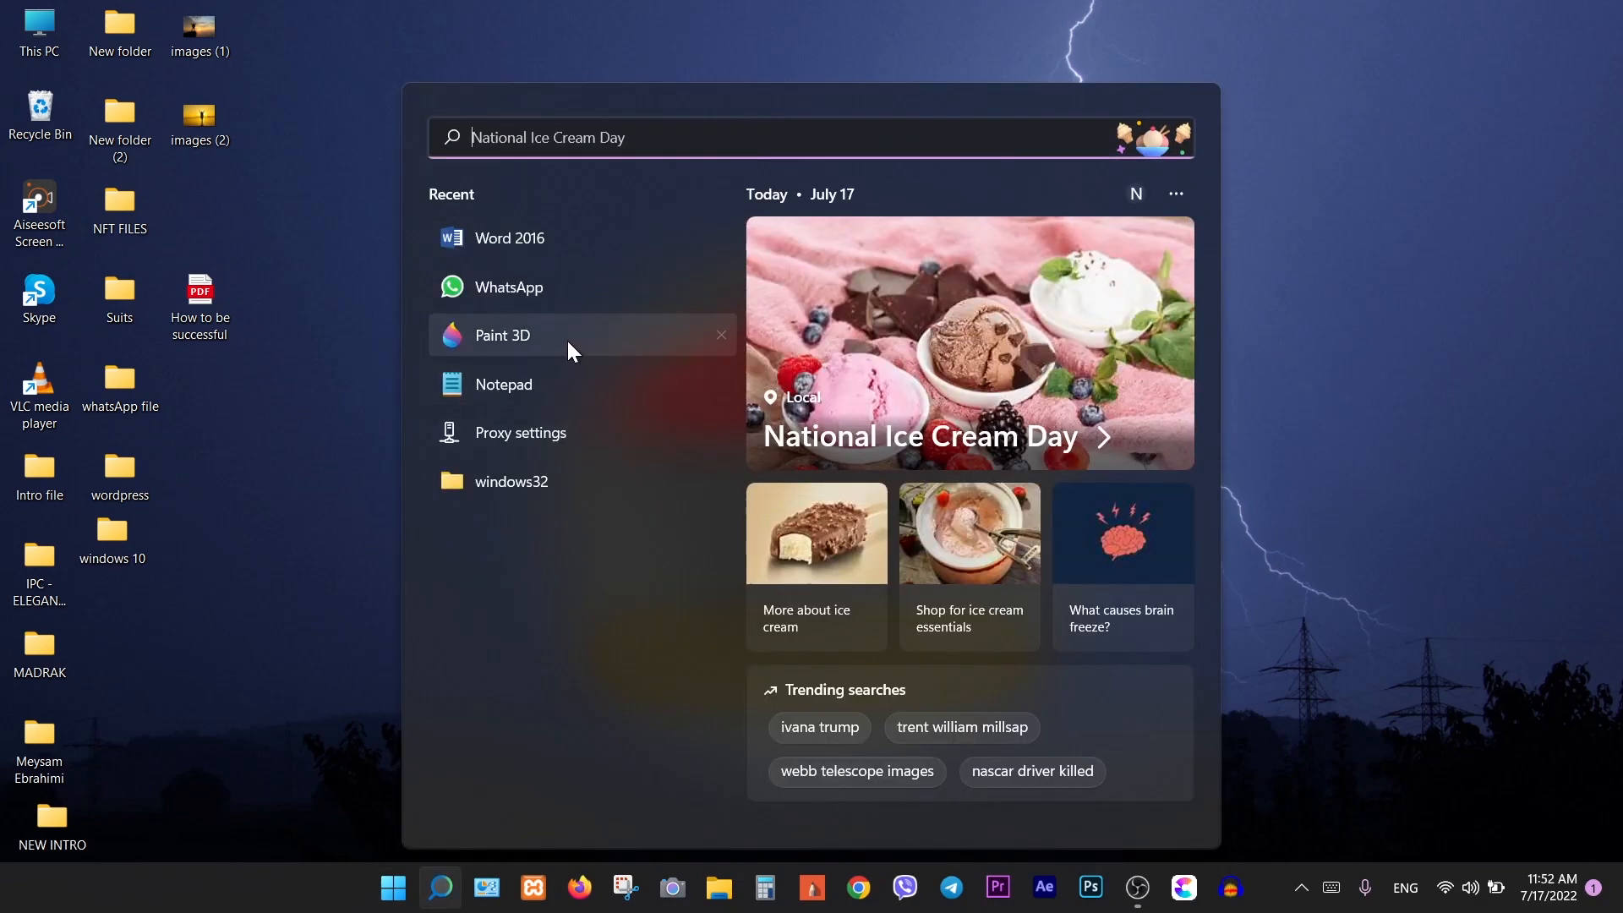
left_click(509, 238)
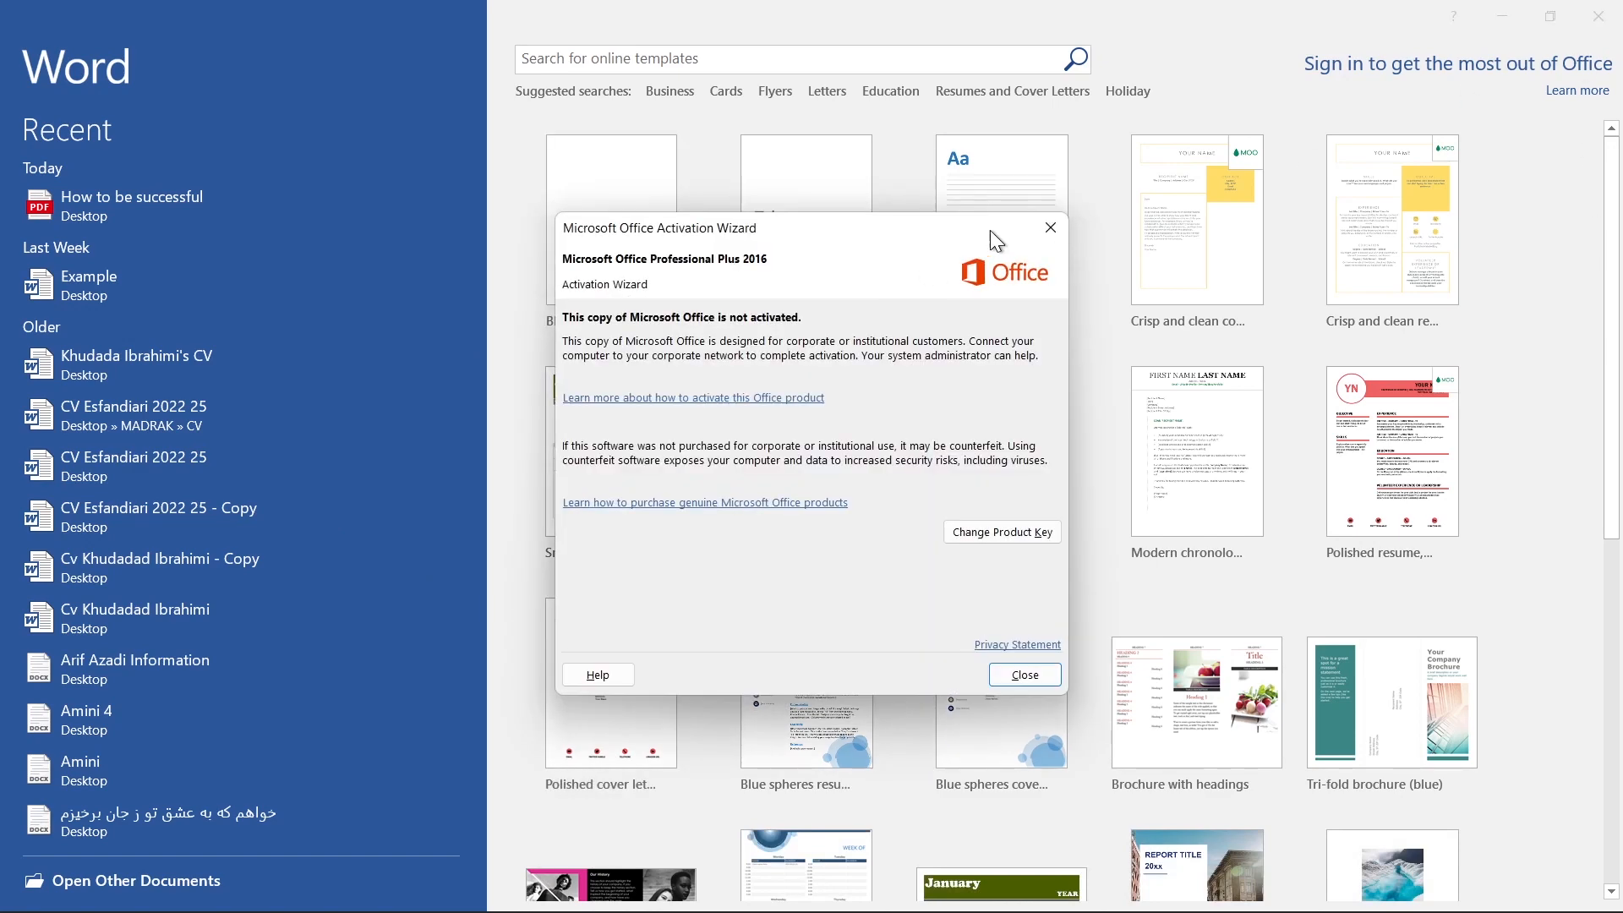
left_click(1023, 674)
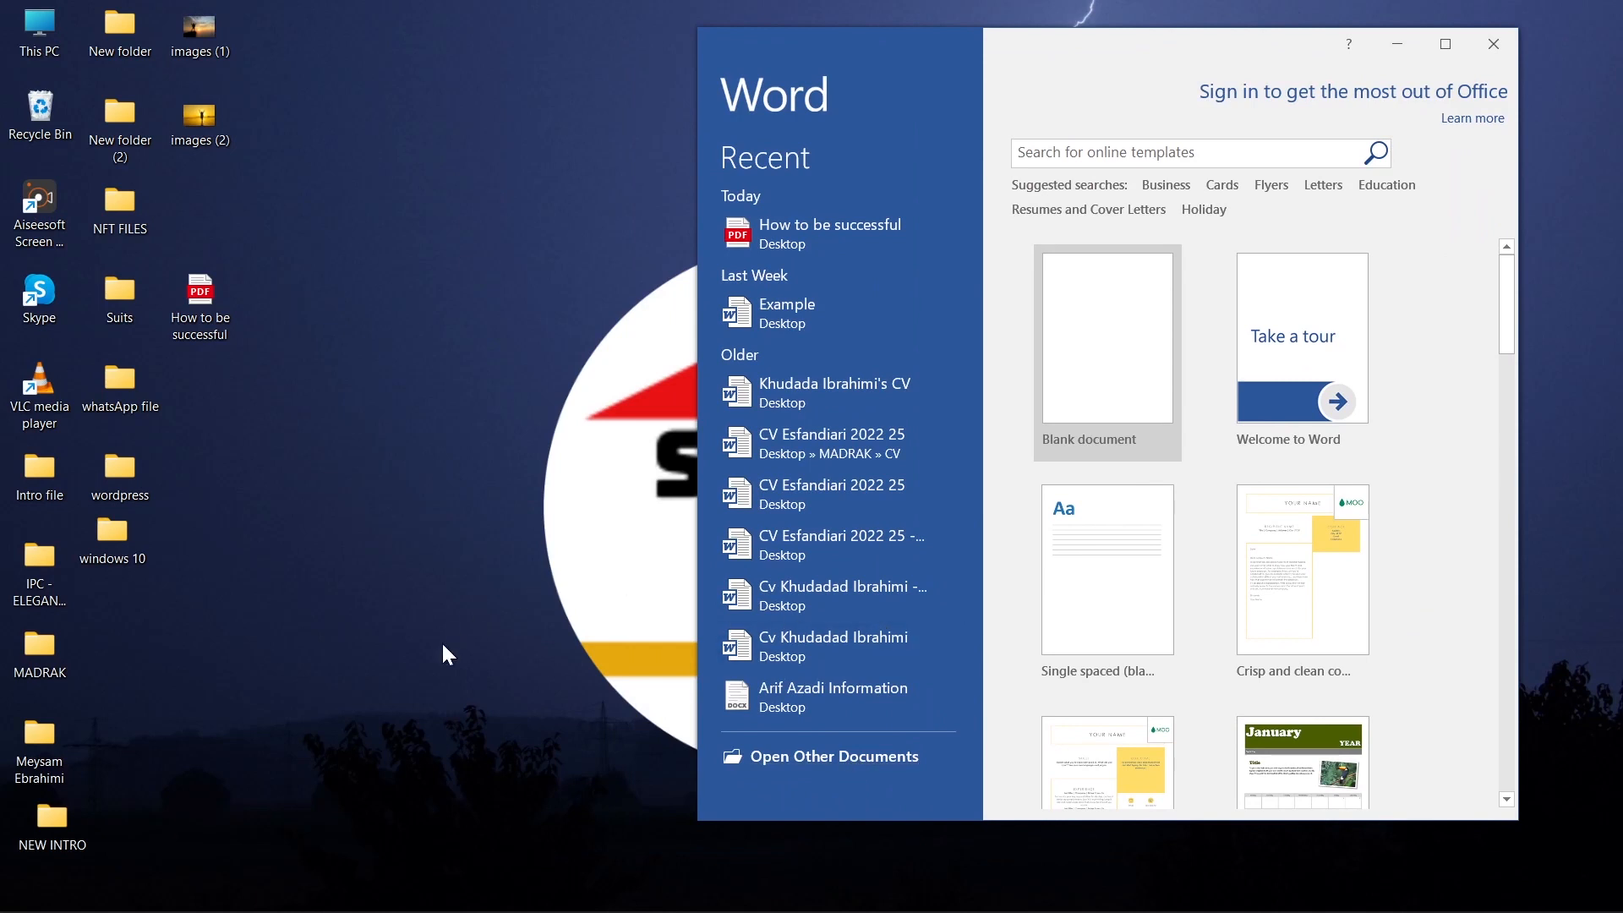
mouse_move(361, 684)
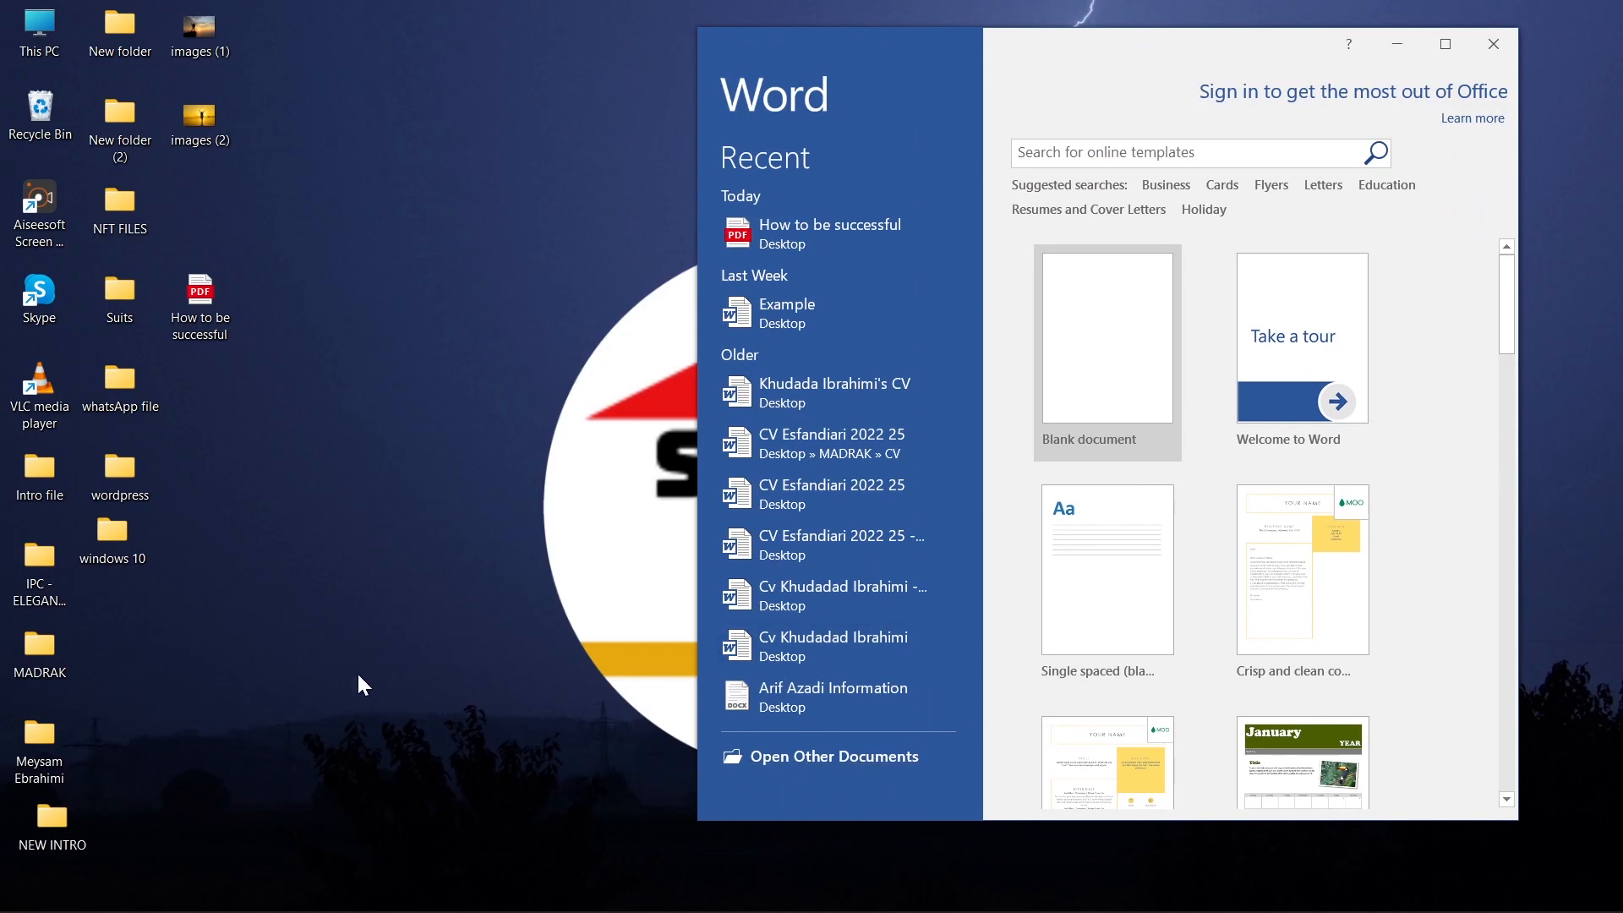
Step: Open 'How to be successful' from Recent and accept converting the PDF for editing
left_click(200, 301)
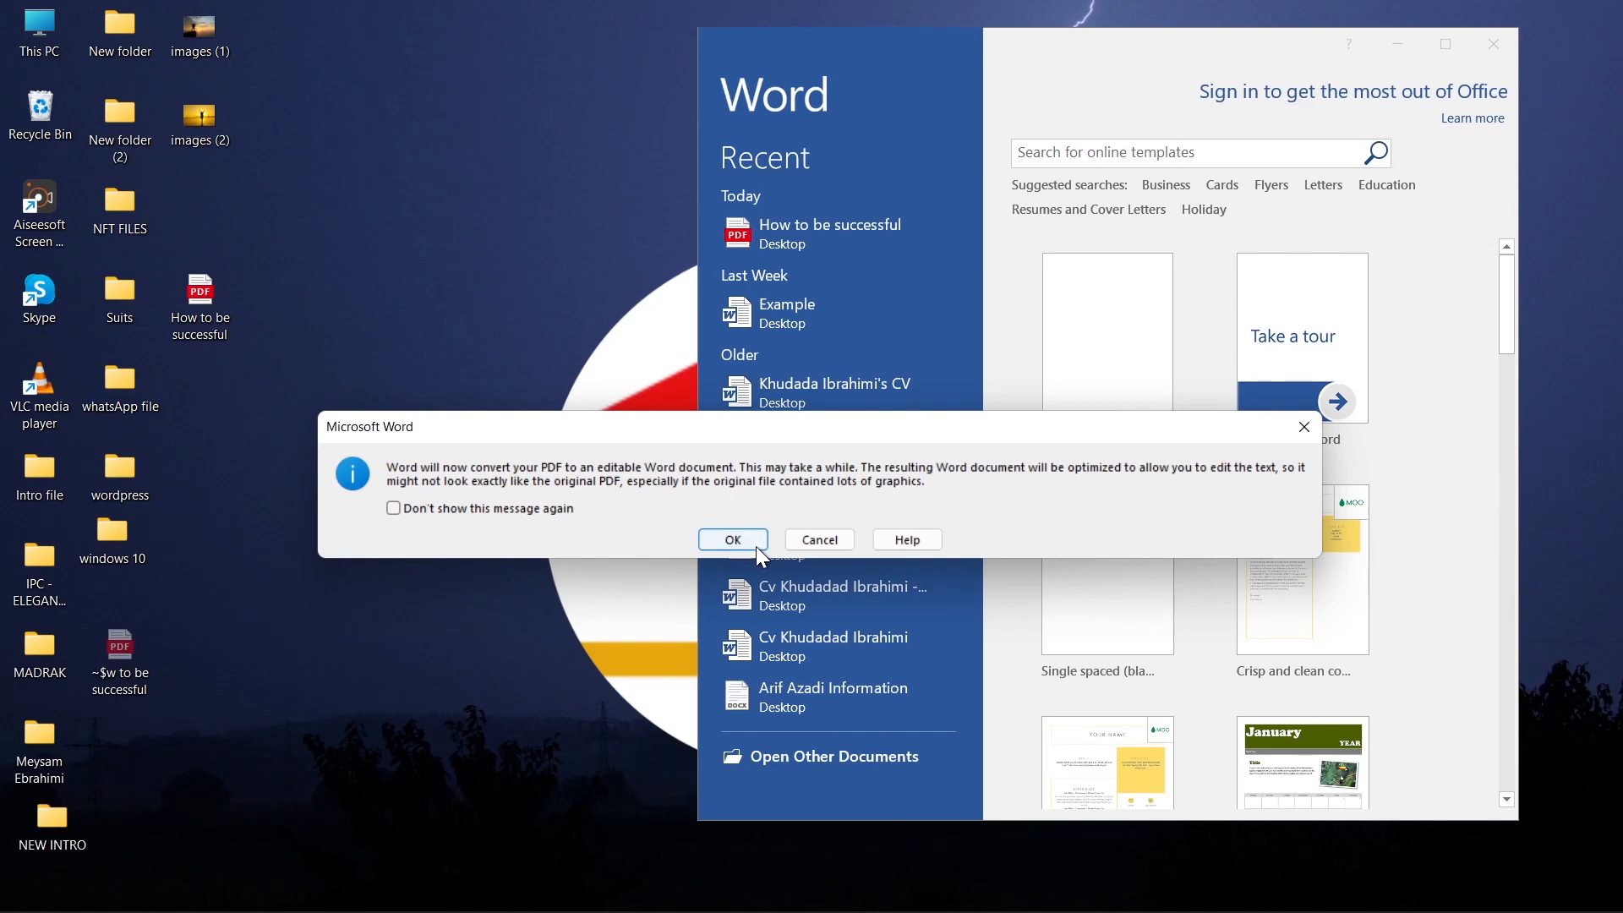
left_click(730, 539)
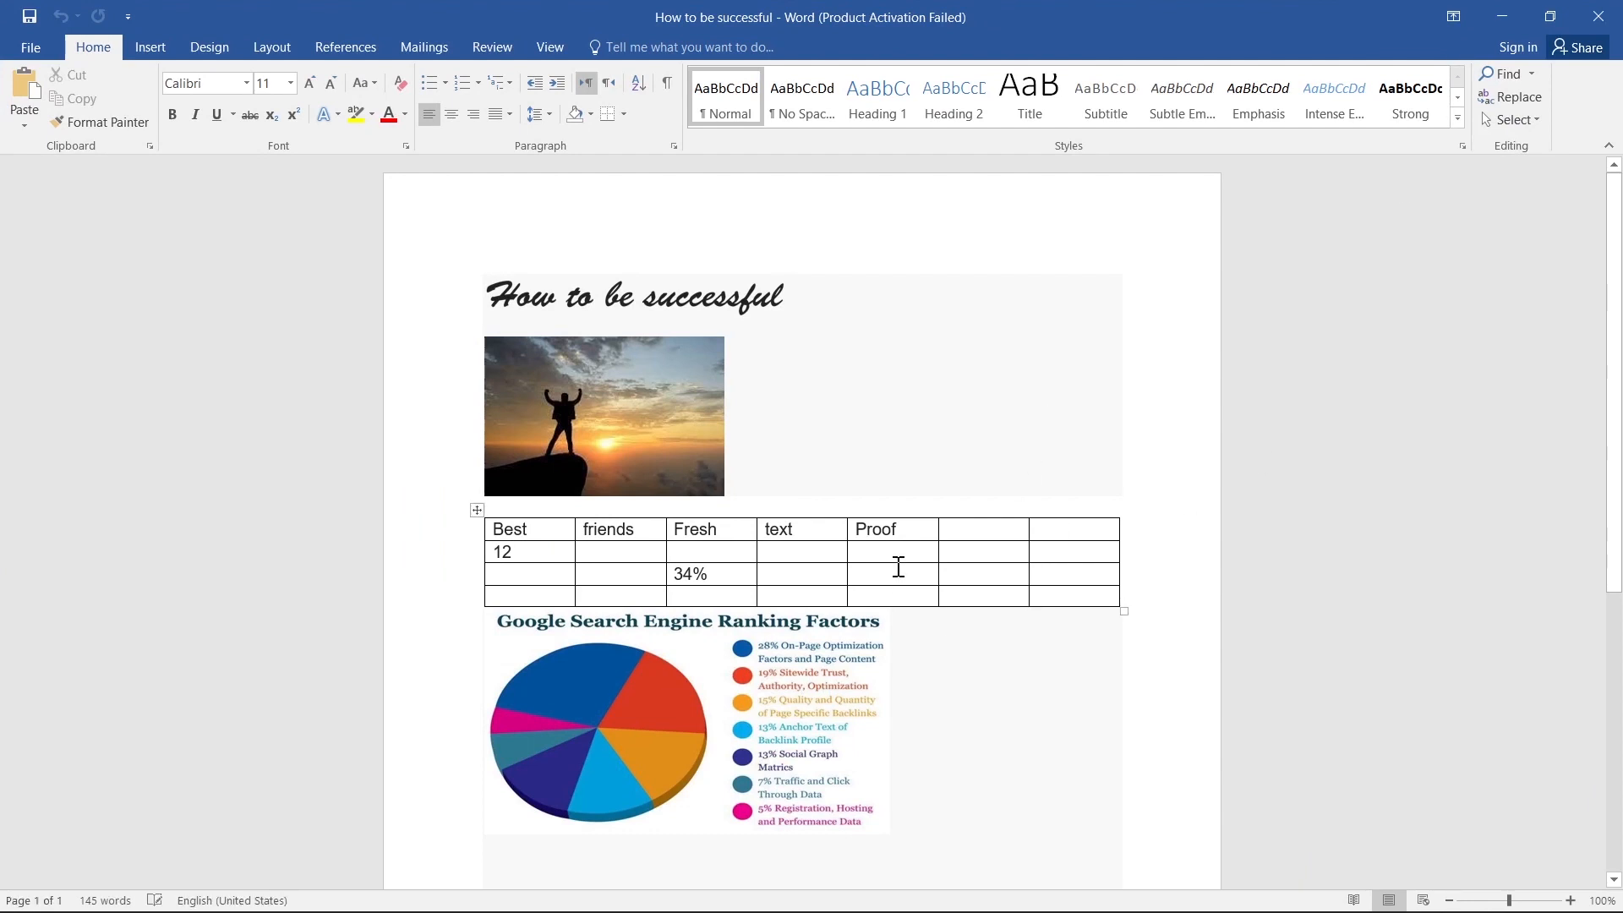
Step: Enter 'test' under Proof in the third row and 'dfsdffd' in another empty table cell
type("te")
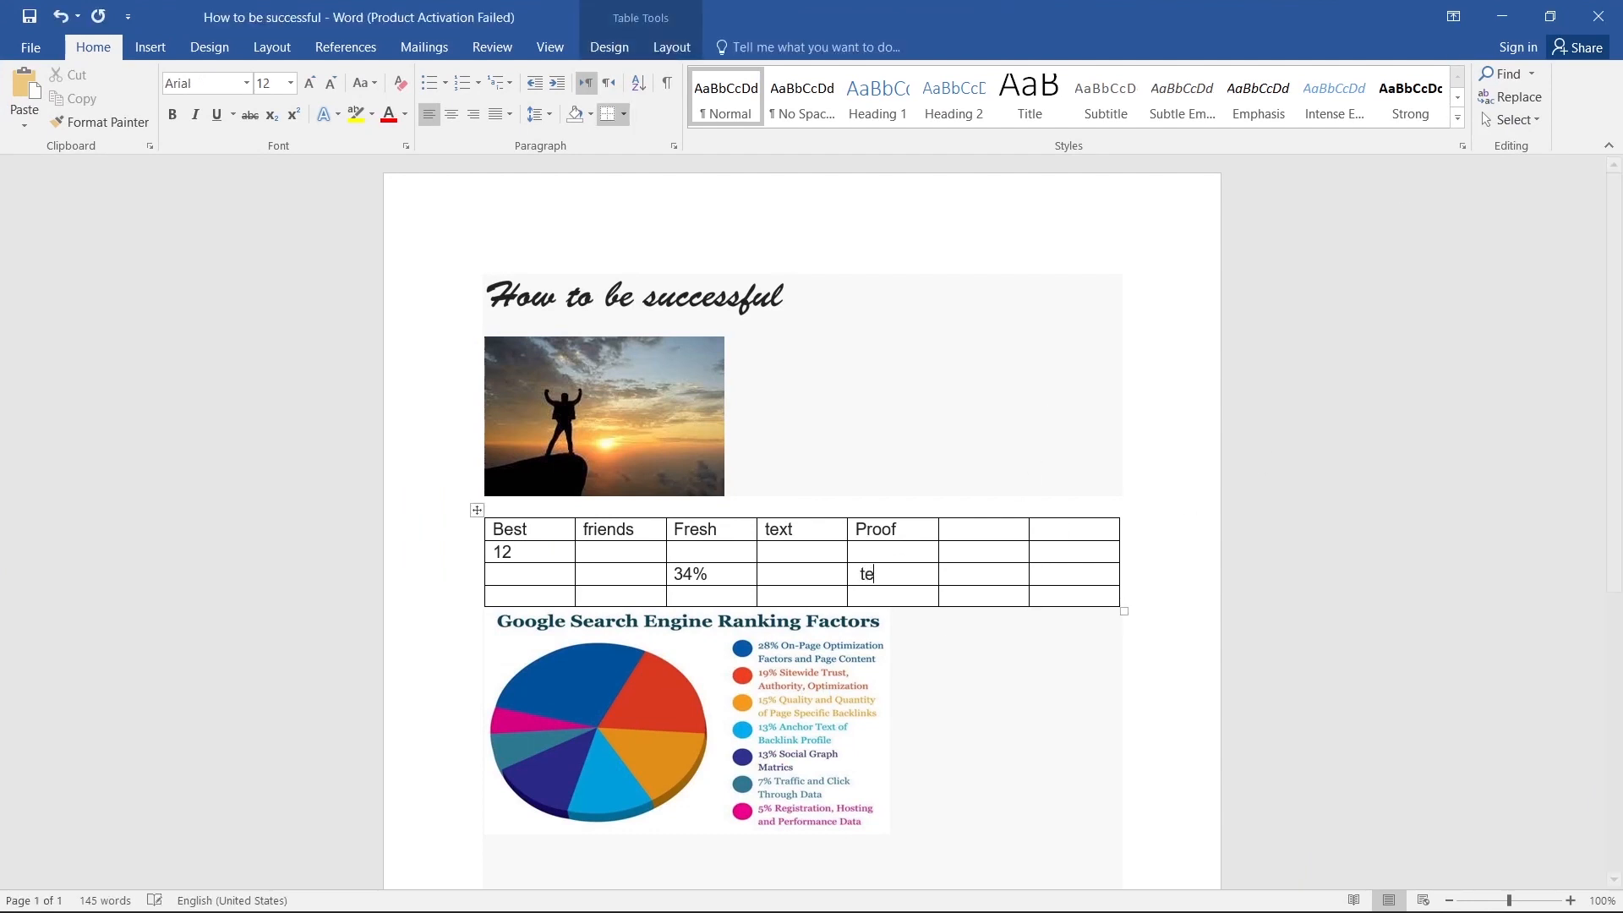
type("st")
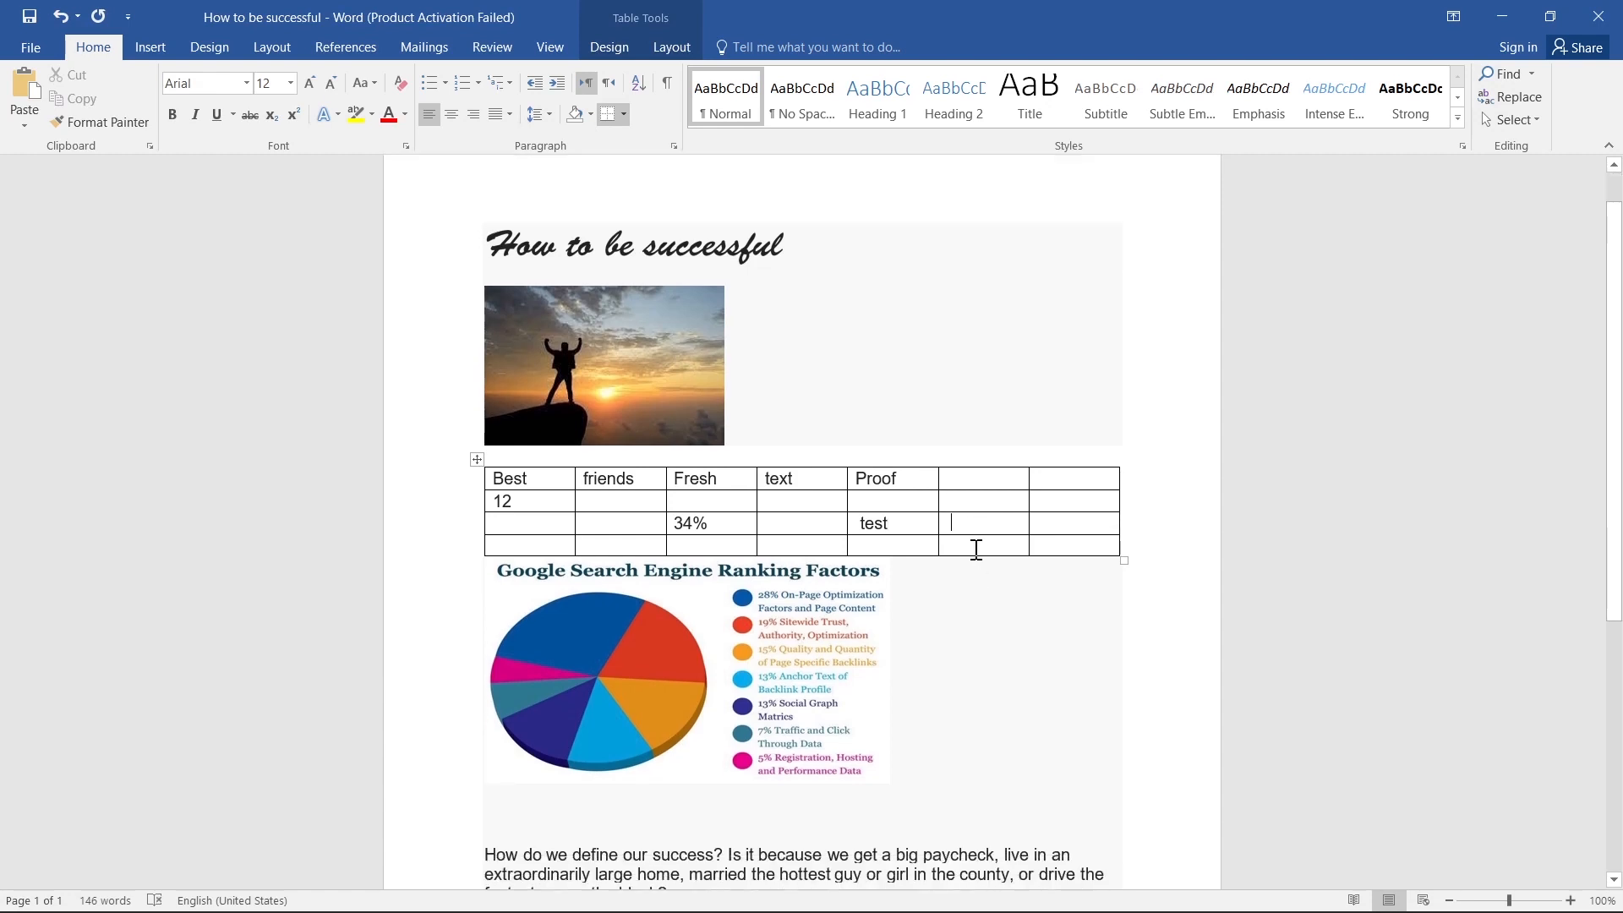
type("dfsdffd")
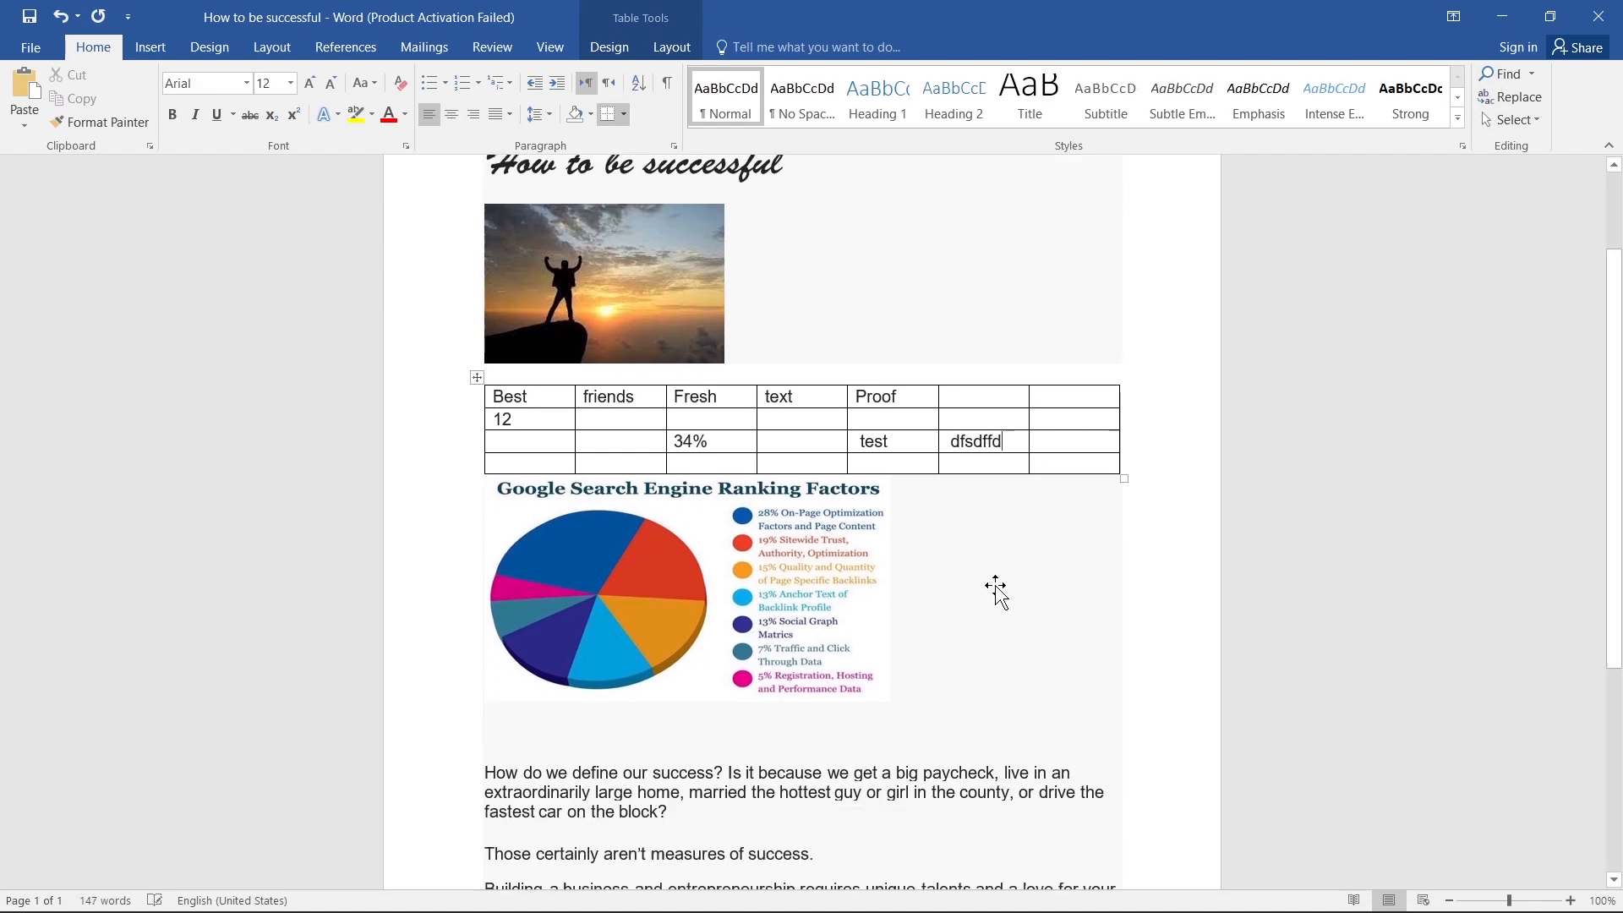